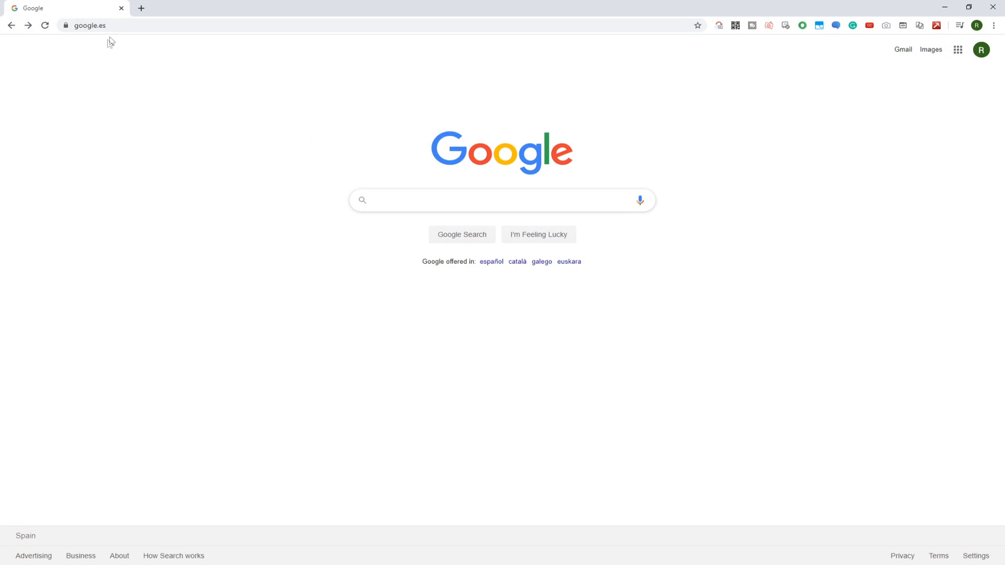
pyautogui.write('https://bstk.me/my32RU8Ao')
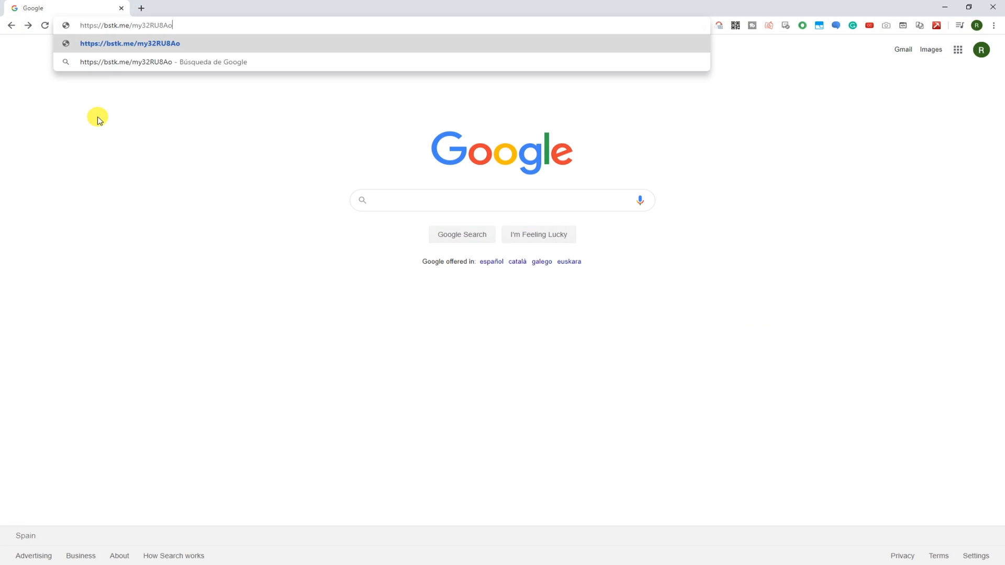
pyautogui.press('Enter')
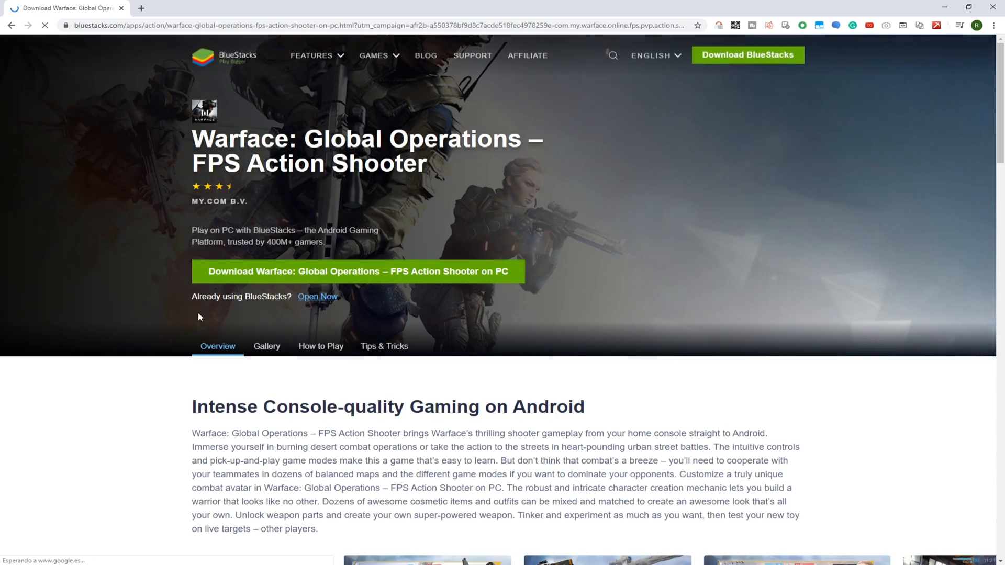
# Skim the game page, return to the top and start the Warface installer download for PC.
pyautogui.scroll(-3)
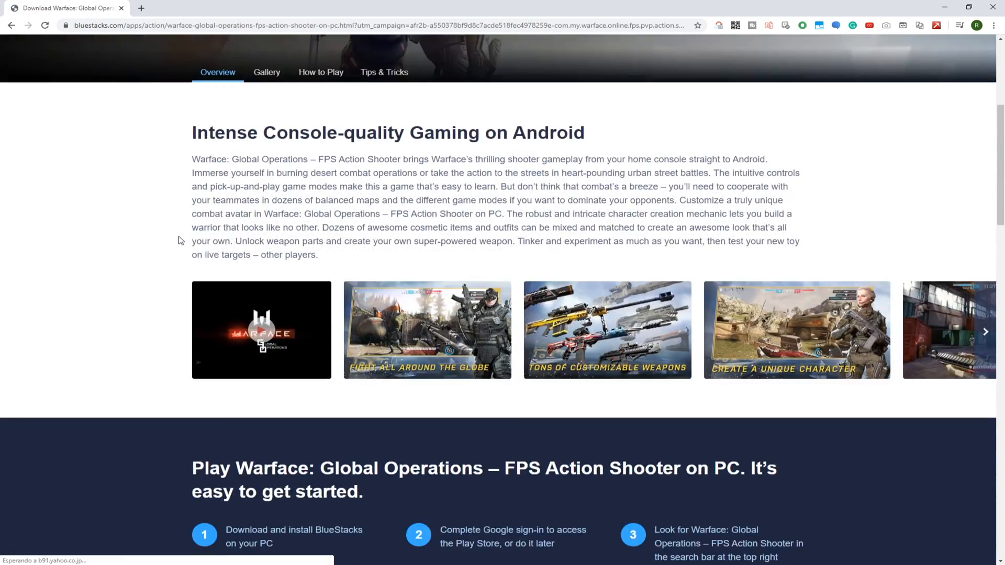
pyautogui.click(321, 72)
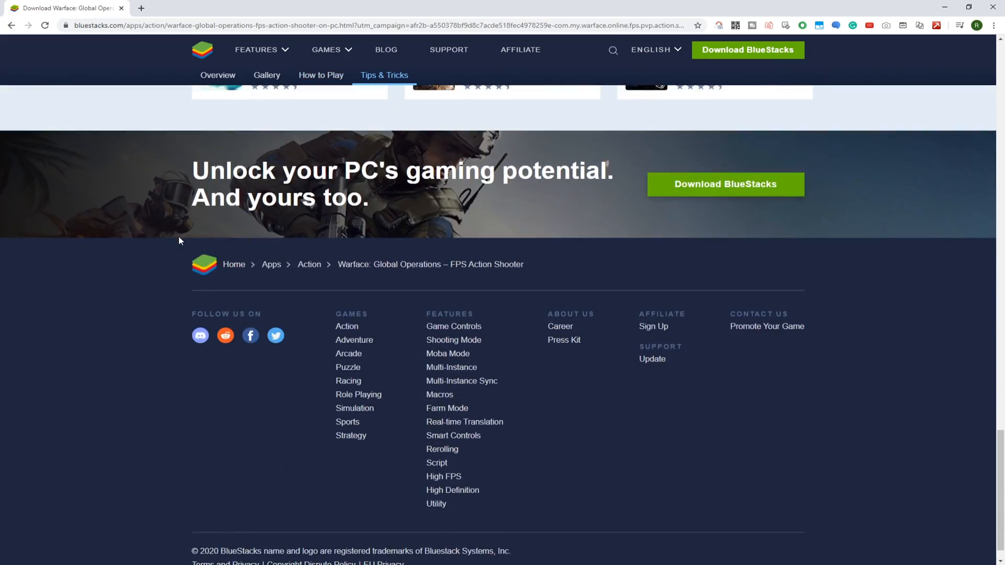
pyautogui.click(320, 75)
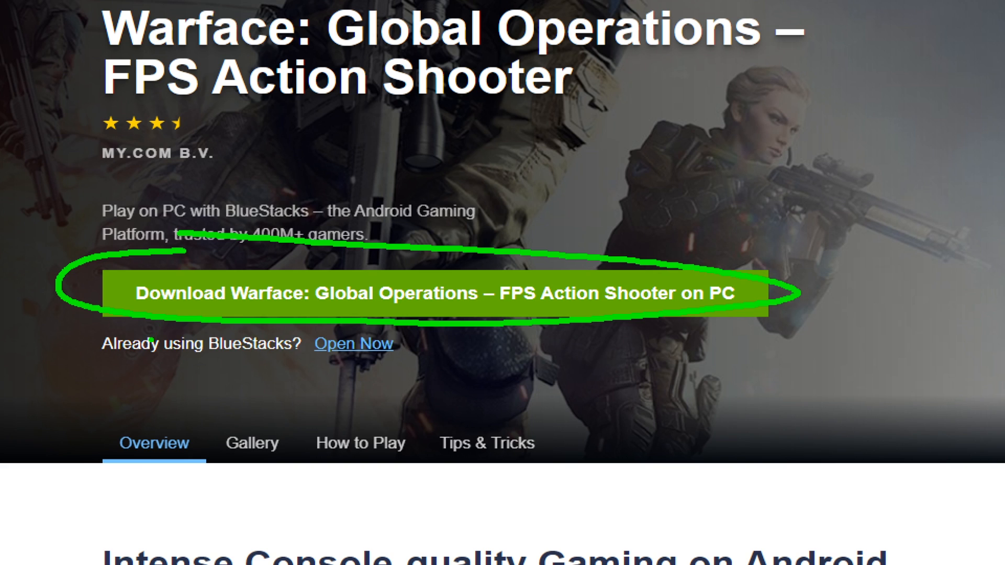
pyautogui.click(438, 296)
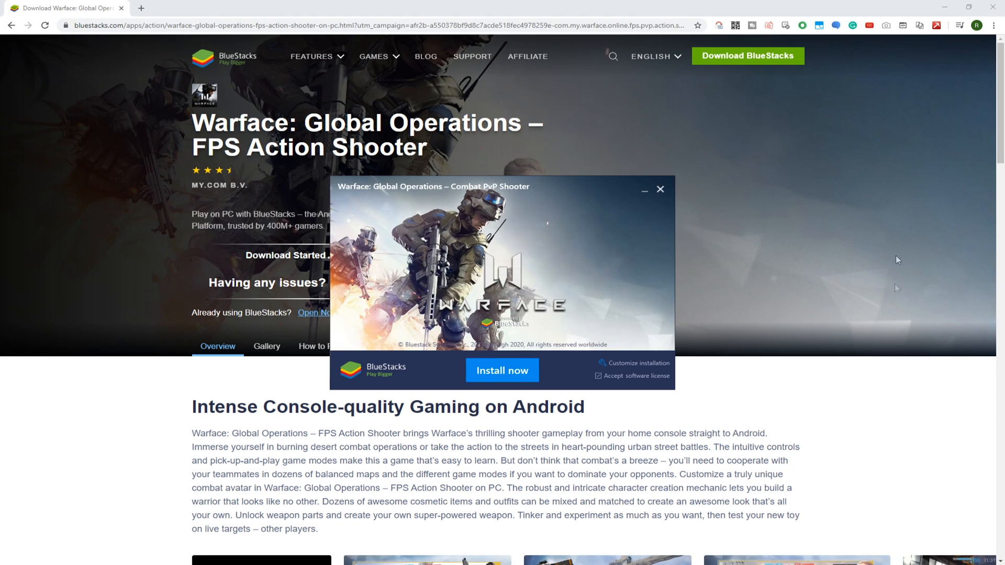
# Review the install location under Customize installation and start installing BlueStacks.
pyautogui.click(659, 189)
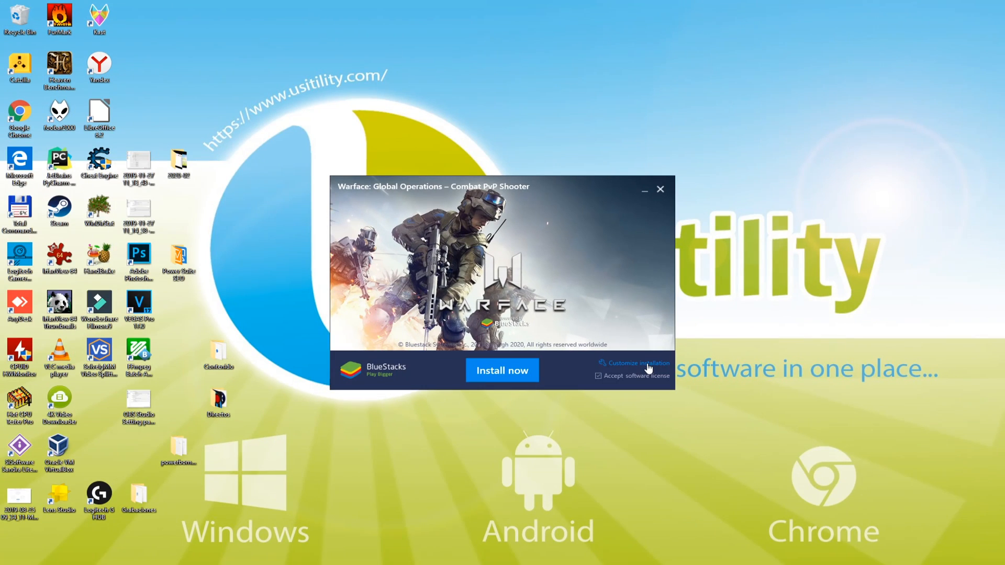
pyautogui.click(638, 363)
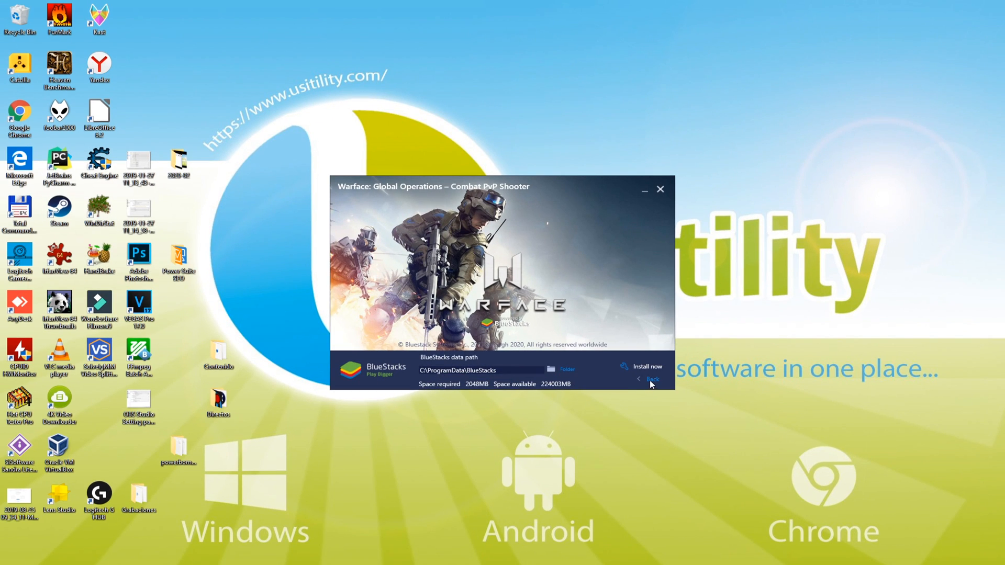
pyautogui.click(646, 366)
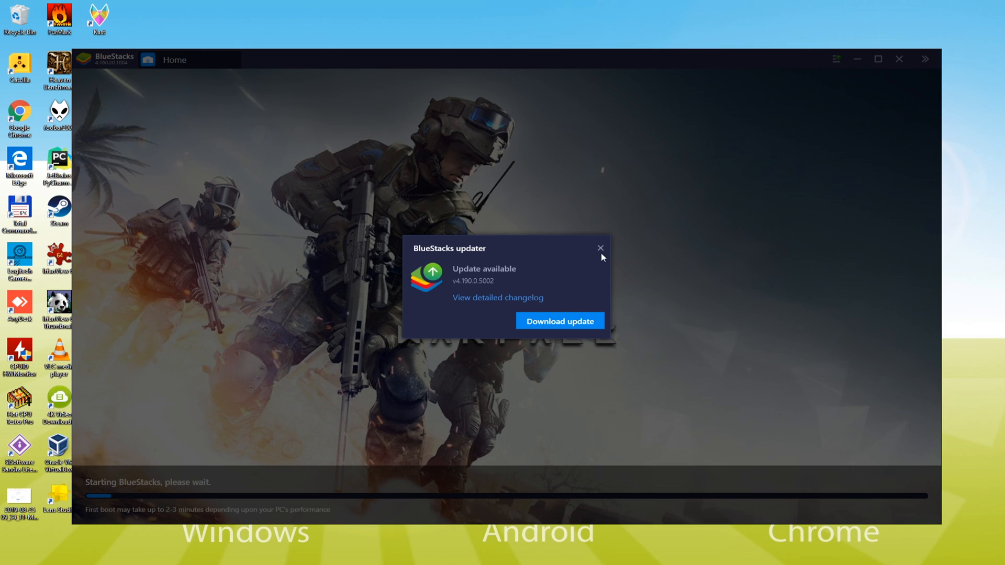
# Dismiss the update offer and choose to sign in to Google Play now.
pyautogui.click(600, 248)
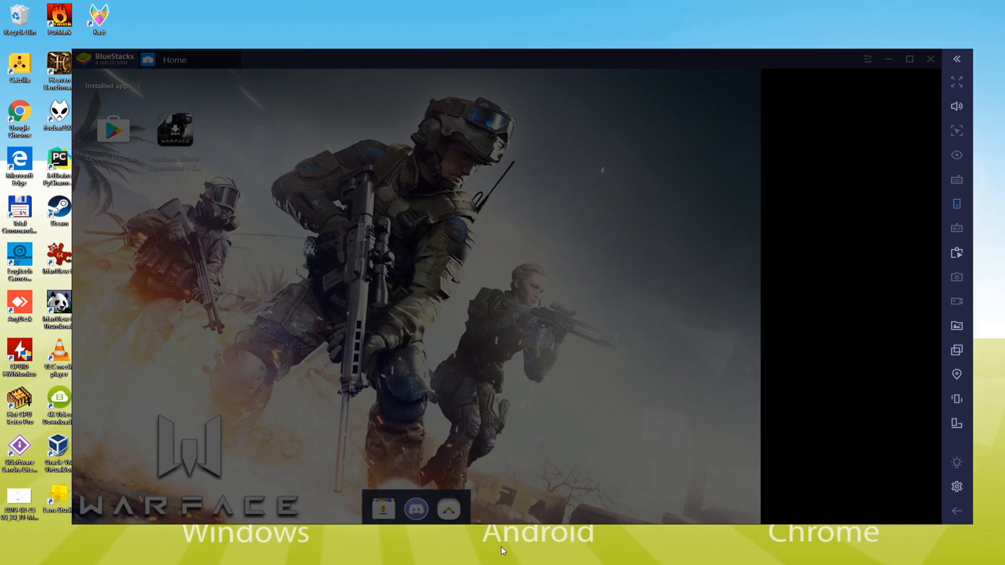
pyautogui.click(113, 128)
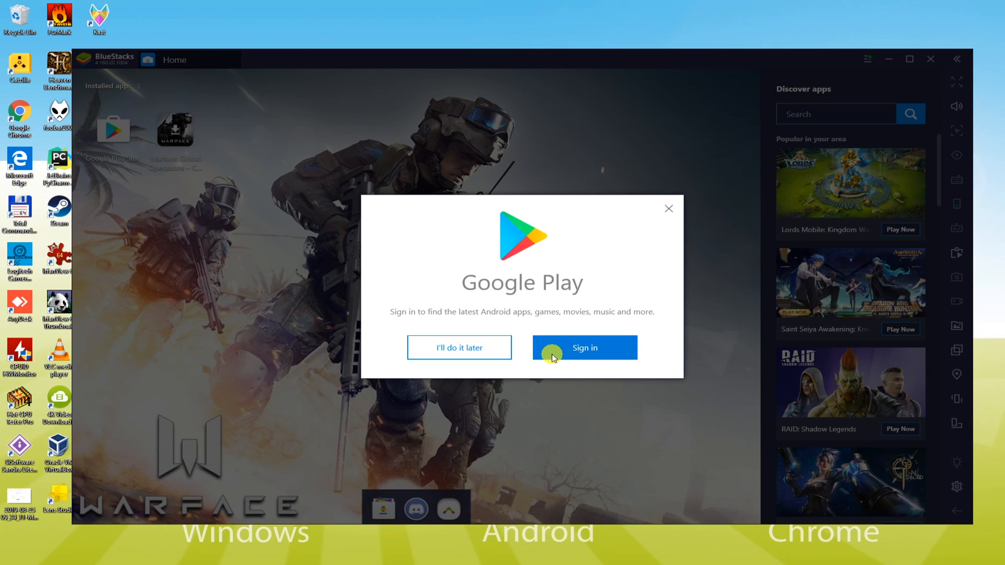
pyautogui.click(585, 347)
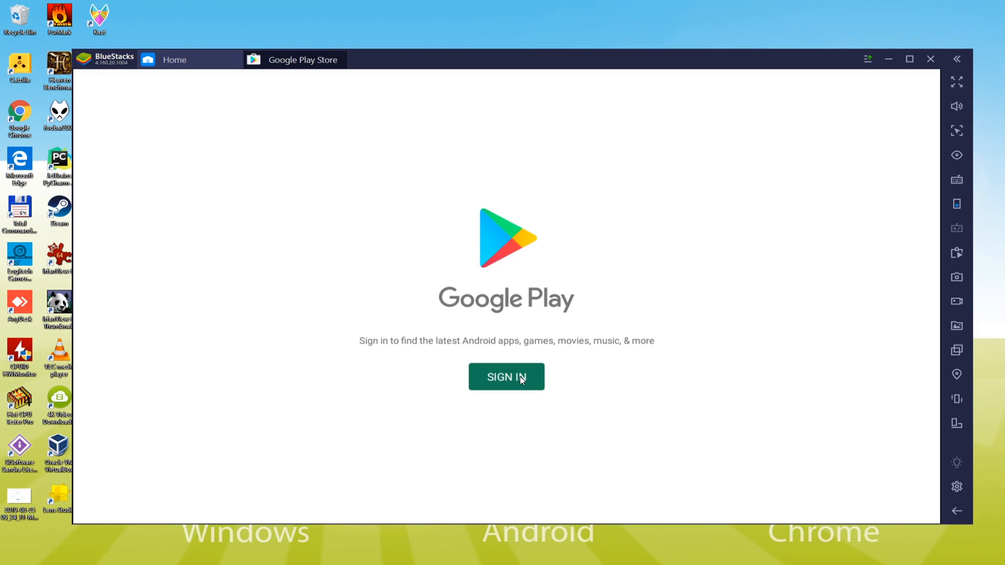
# Sign in with the Google account, agree to the terms and accept with Drive backup switched off.
pyautogui.click(506, 377)
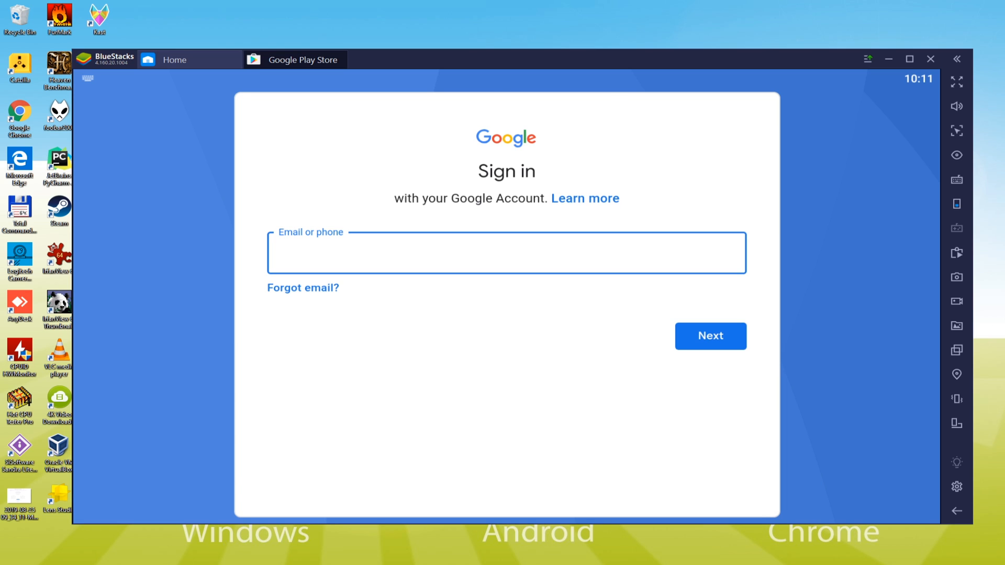
pyautogui.click(710, 336)
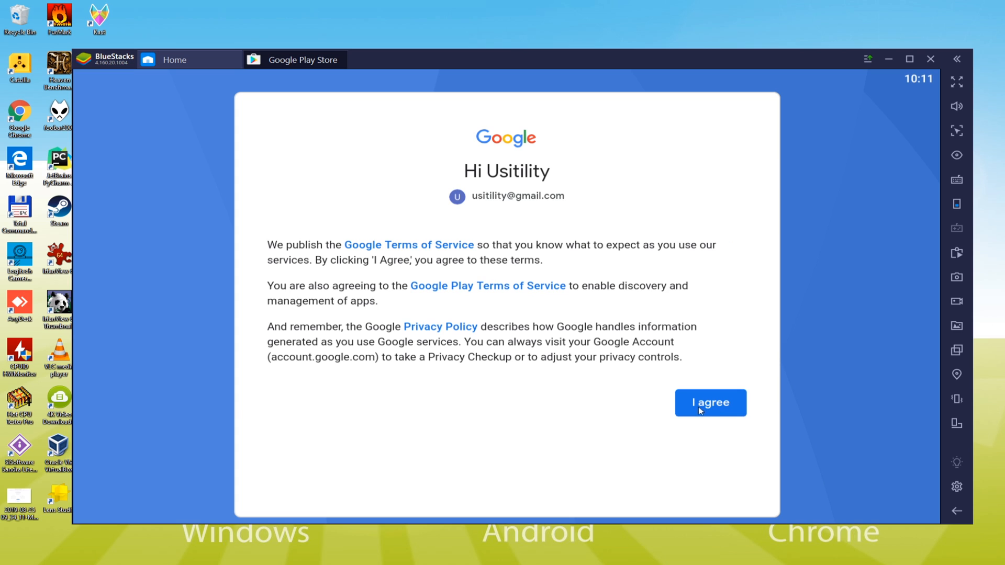
pyautogui.click(709, 402)
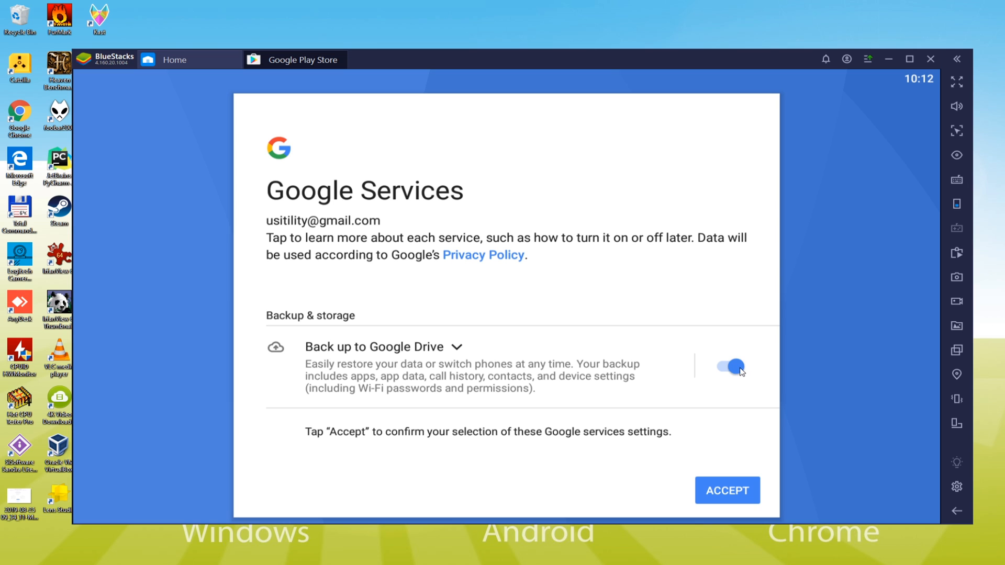
pyautogui.click(724, 366)
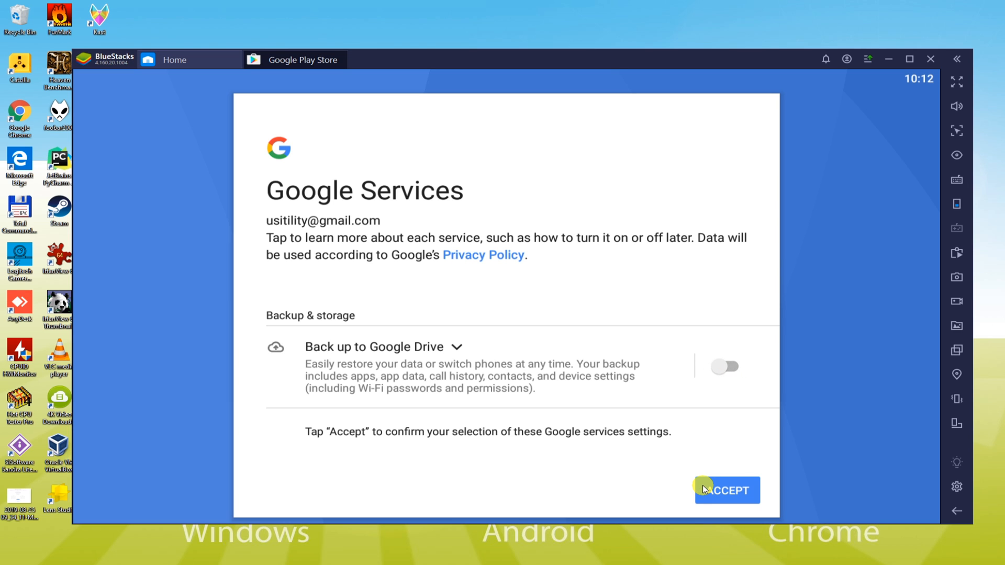
pyautogui.click(726, 490)
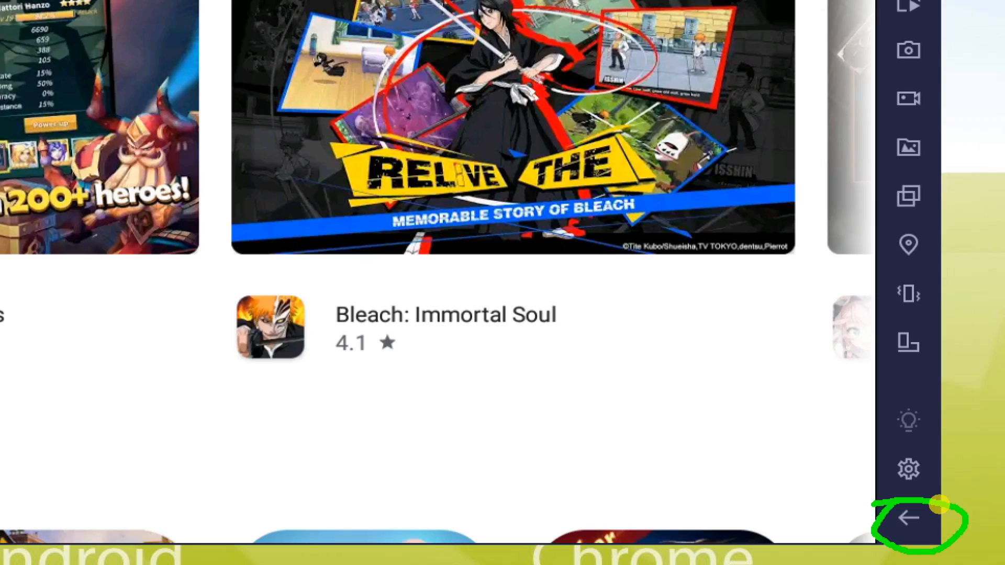
# Leave the Play Store and relaunch BlueStacks from the desktop icon.
pyautogui.click(907, 516)
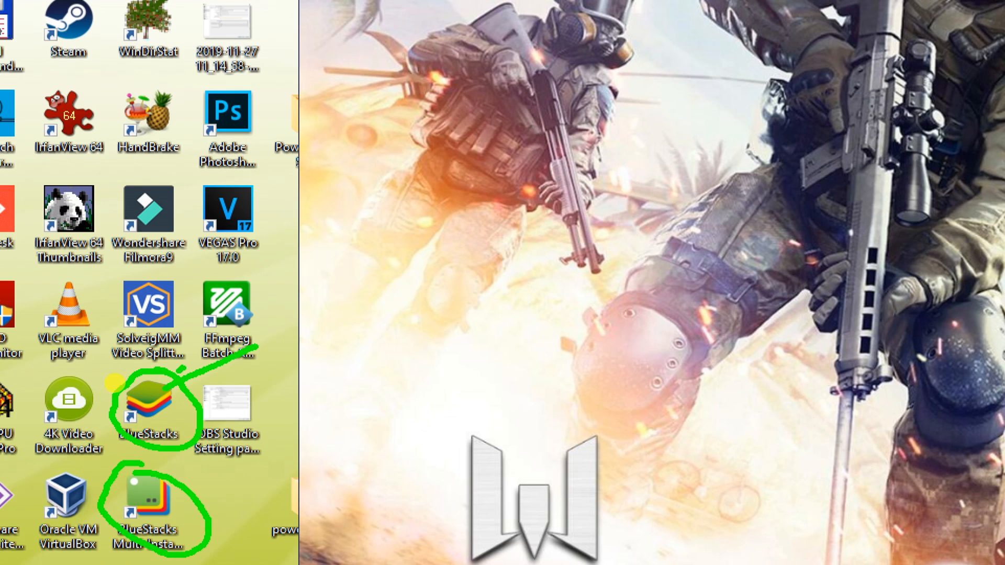
pyautogui.doubleClick(149, 410)
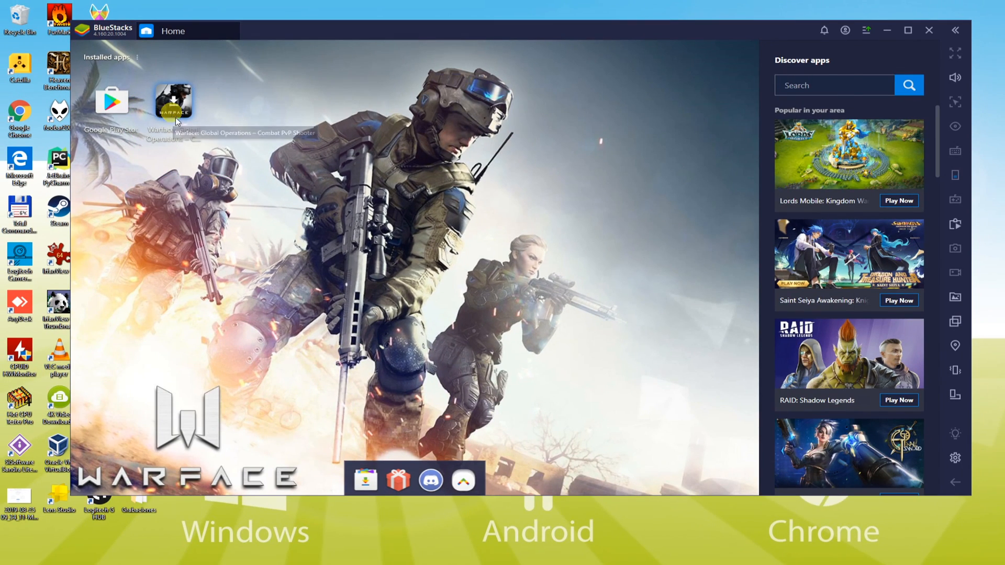
# Install Warface: Global Operations from its Google Play page and close the Play window.
pyautogui.click(173, 100)
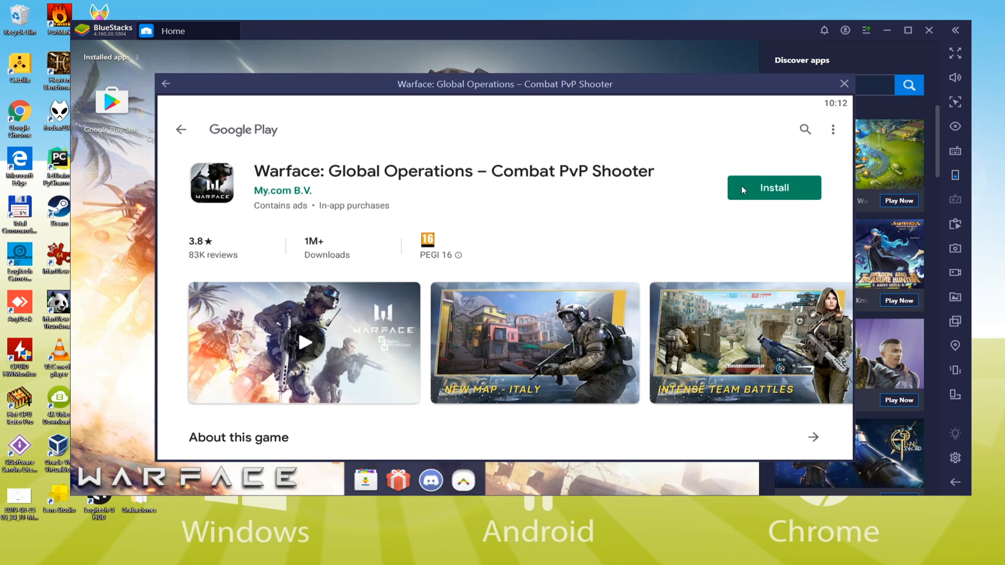
pyautogui.click(774, 188)
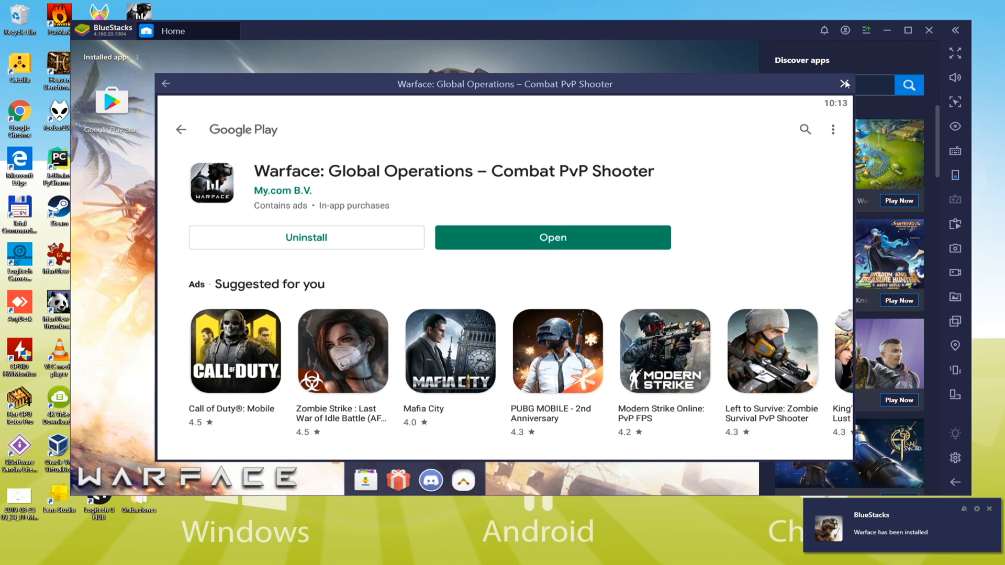
pyautogui.click(845, 84)
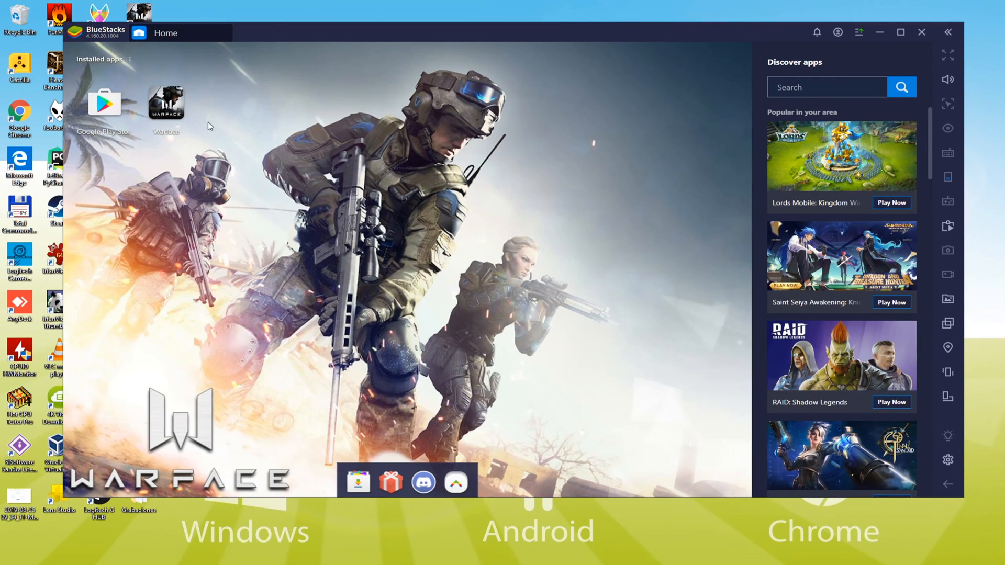
# Launch Warface from Installed apps and maximize the BlueStacks window.
pyautogui.doubleClick(166, 103)
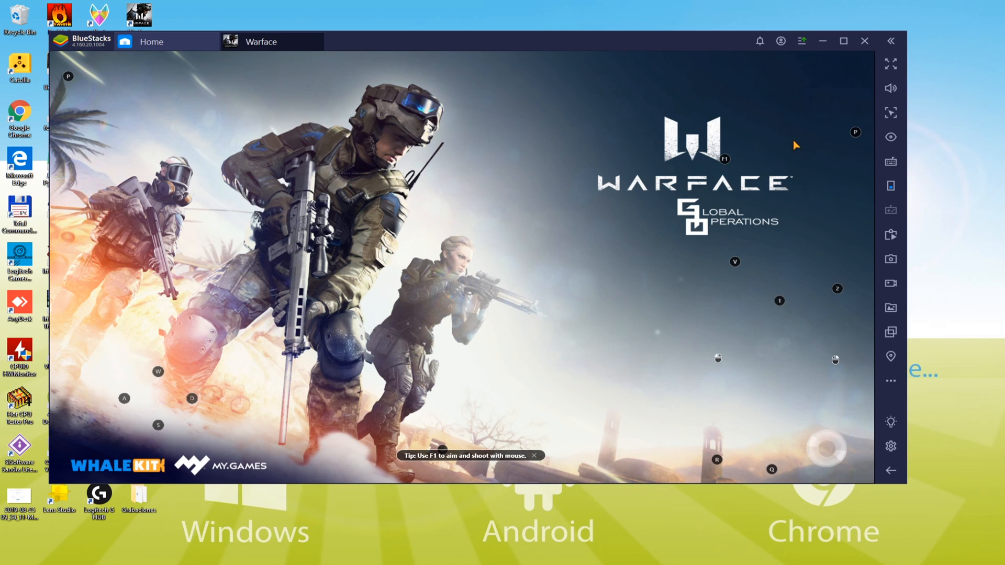
pyautogui.click(844, 41)
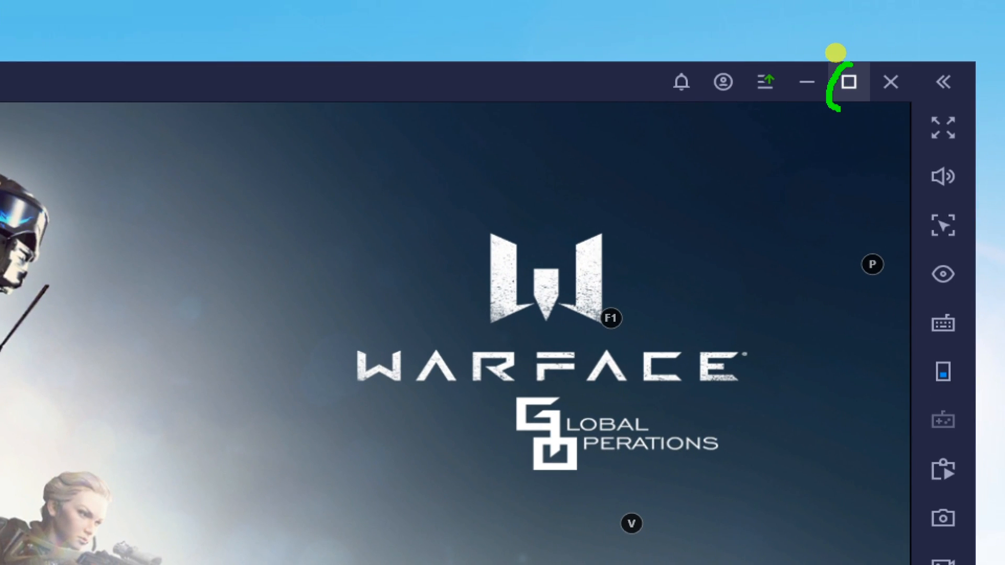
pyautogui.click(847, 82)
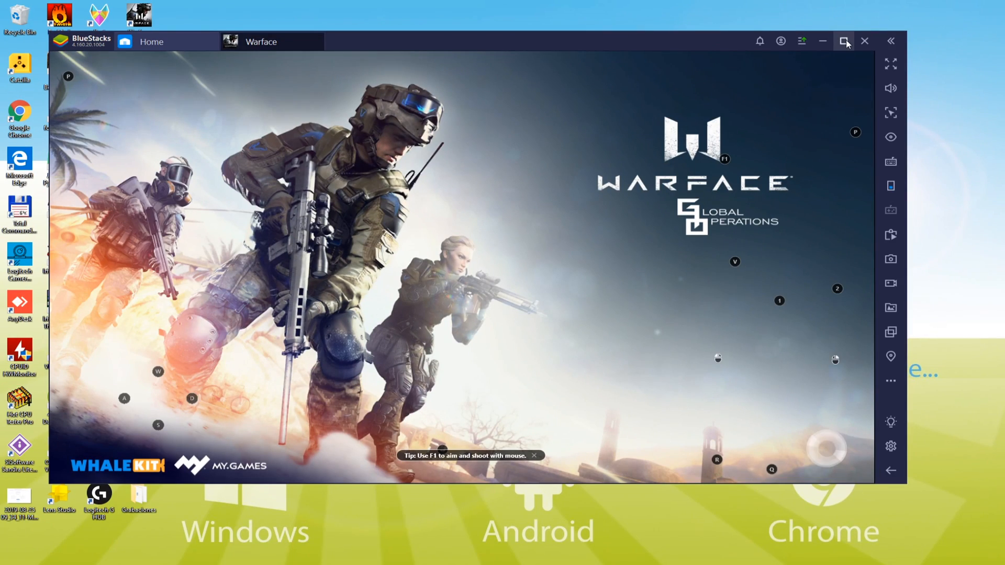
pyautogui.click(844, 41)
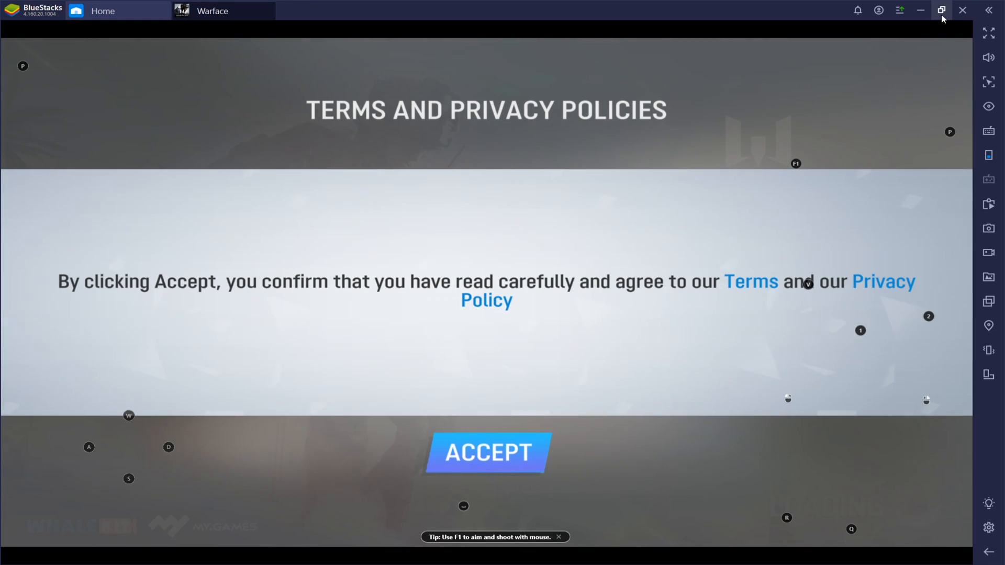
# Restore the BlueStacks window to normal size while Warface loads.
pyautogui.click(487, 452)
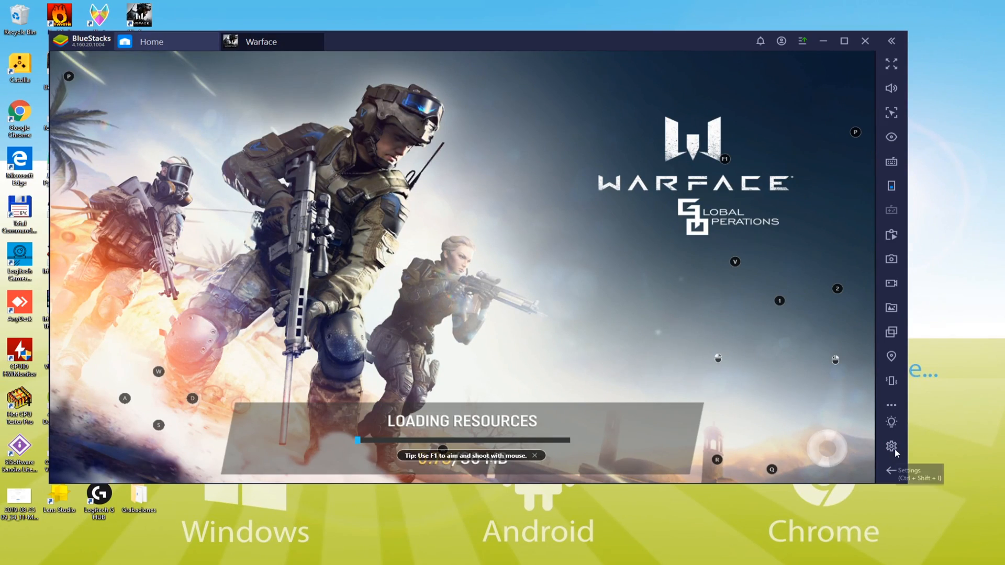
# Open BlueStacks settings on Preferences with the interface language list shown.
pyautogui.click(890, 446)
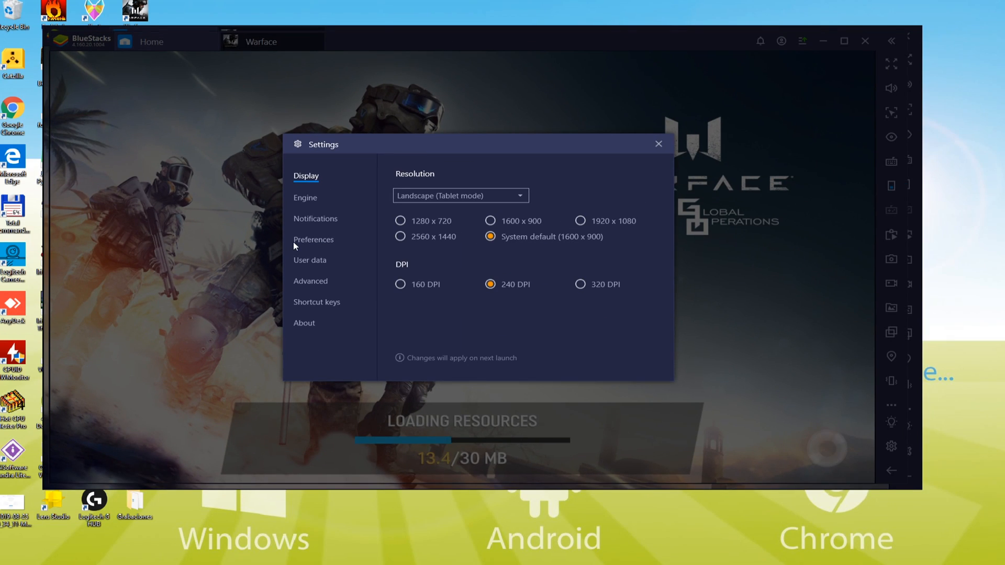
pyautogui.click(313, 238)
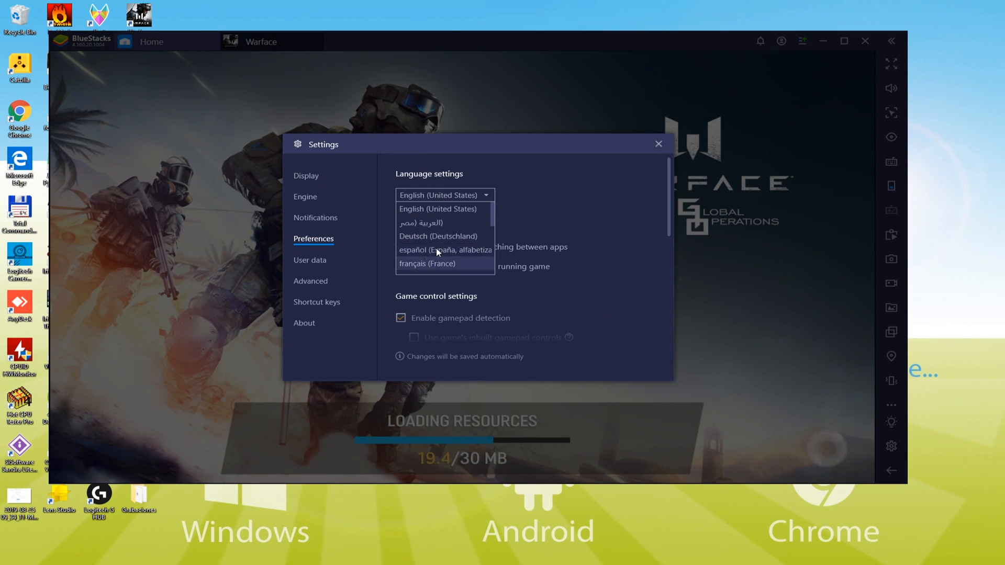